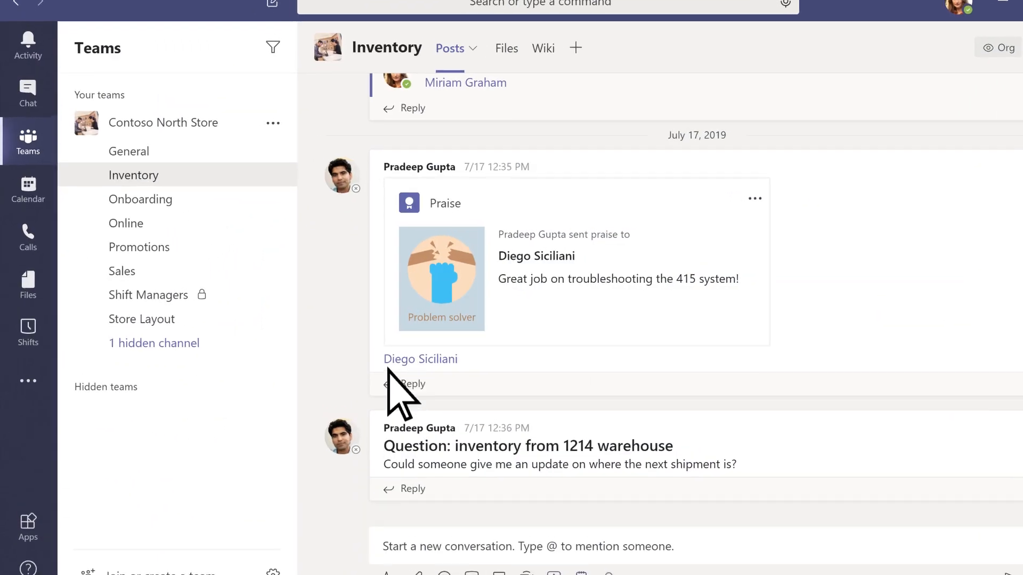
# Open the Shifts app to list the available team schedules
pyautogui.click(27, 331)
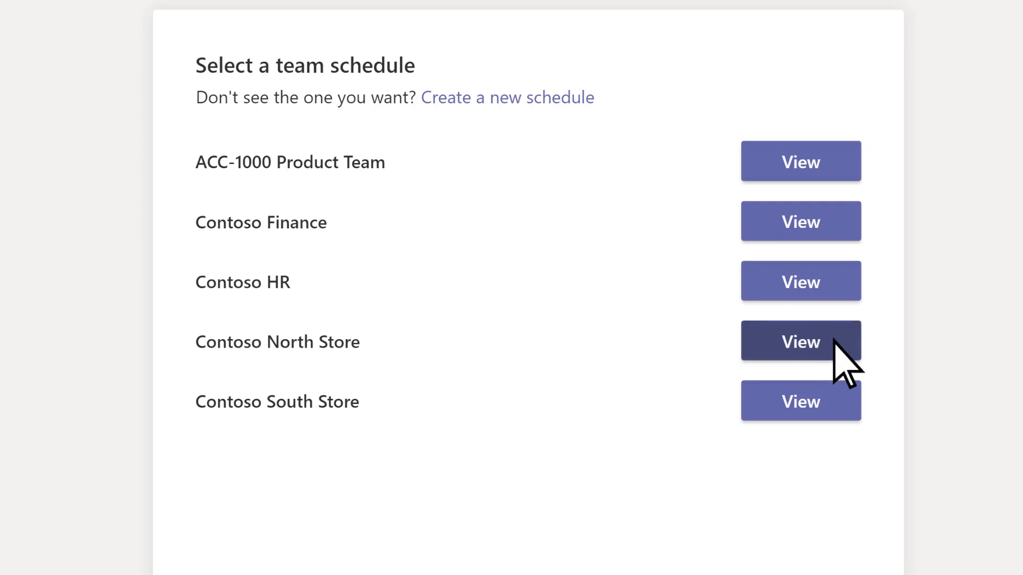
# Open Contoso North Store's schedule and add a group named Sales Associates - North
pyautogui.click(800, 342)
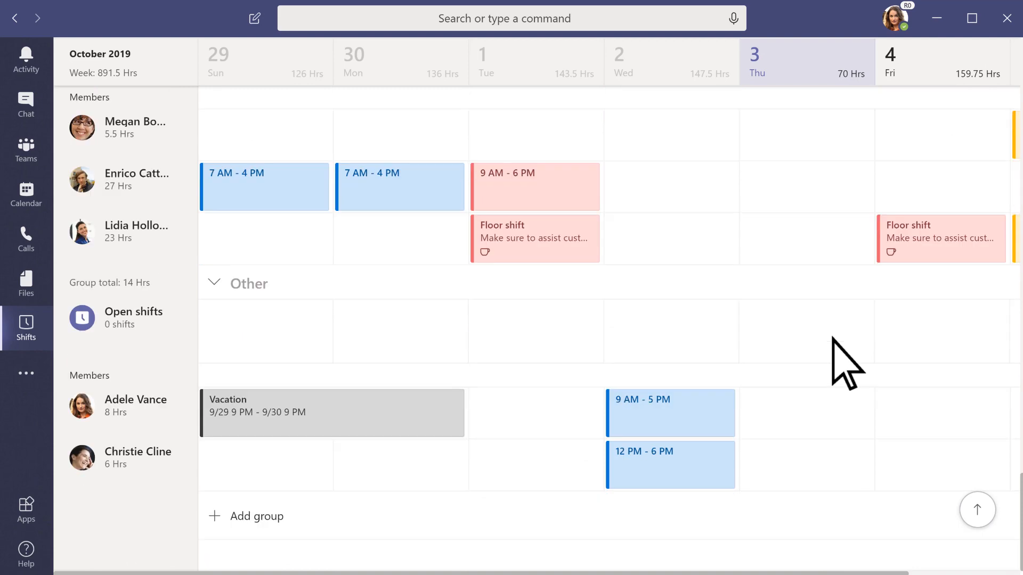
pyautogui.click(256, 516)
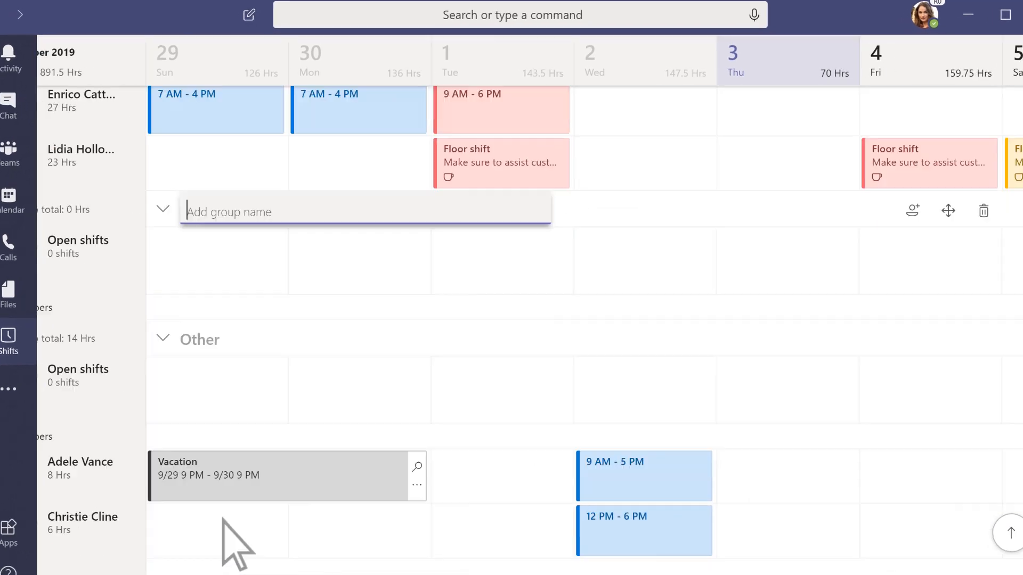
pyautogui.write('Sales Associates - North')
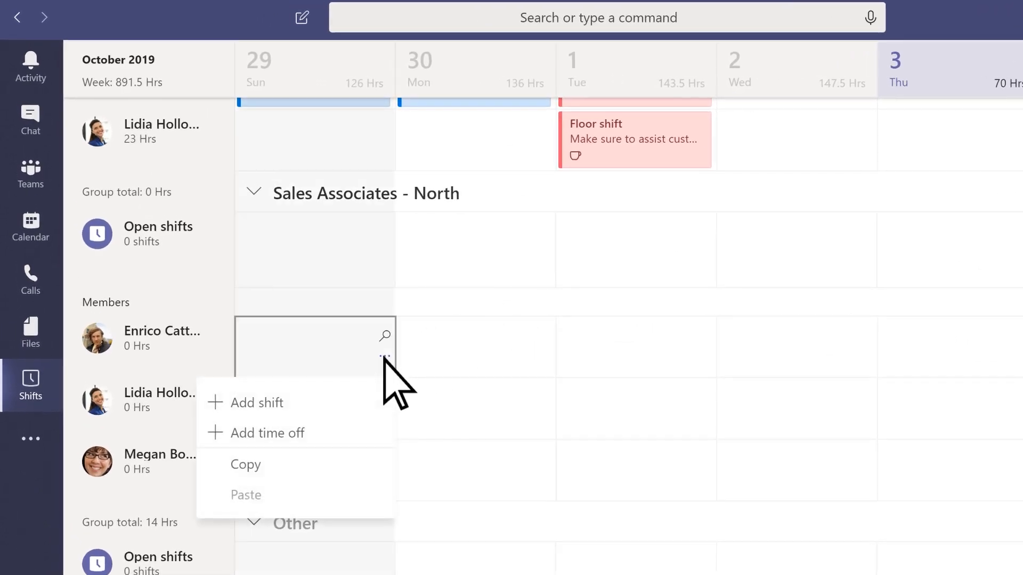
# Start a pink shift in the member's slot dated 10/04/2019, beginning at 7:30 AM
pyautogui.click(255, 402)
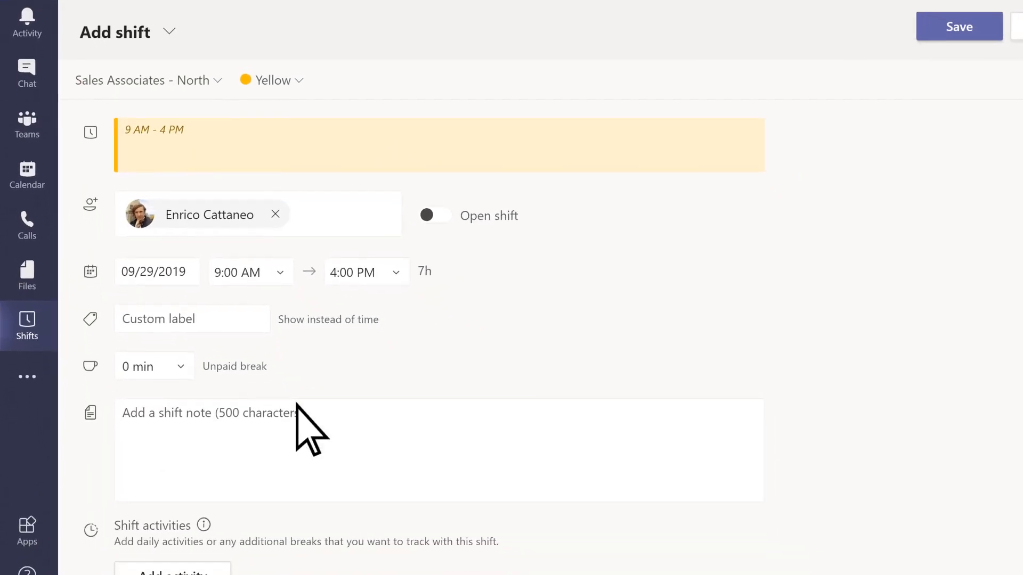
pyautogui.click(269, 81)
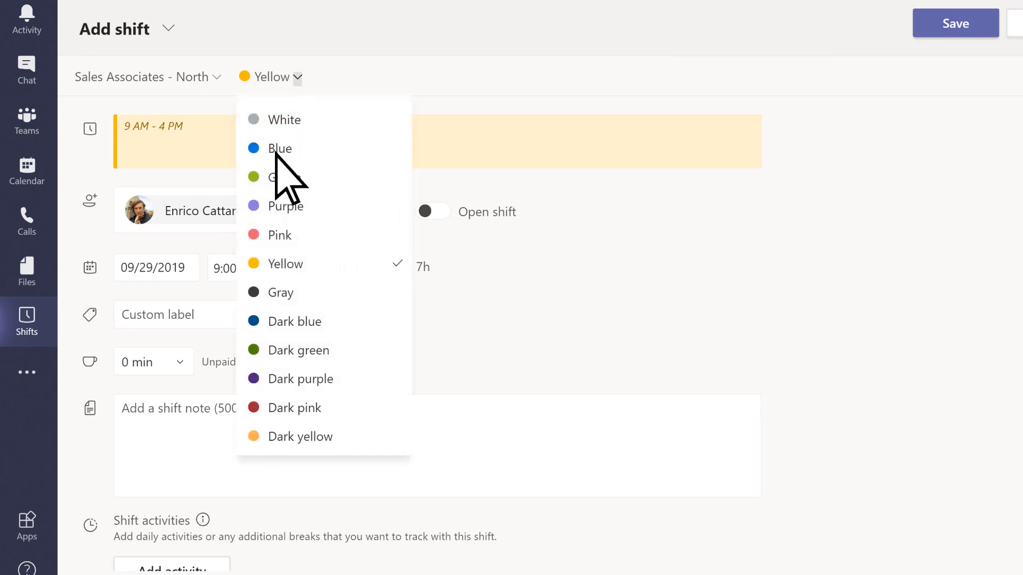
pyautogui.click(279, 235)
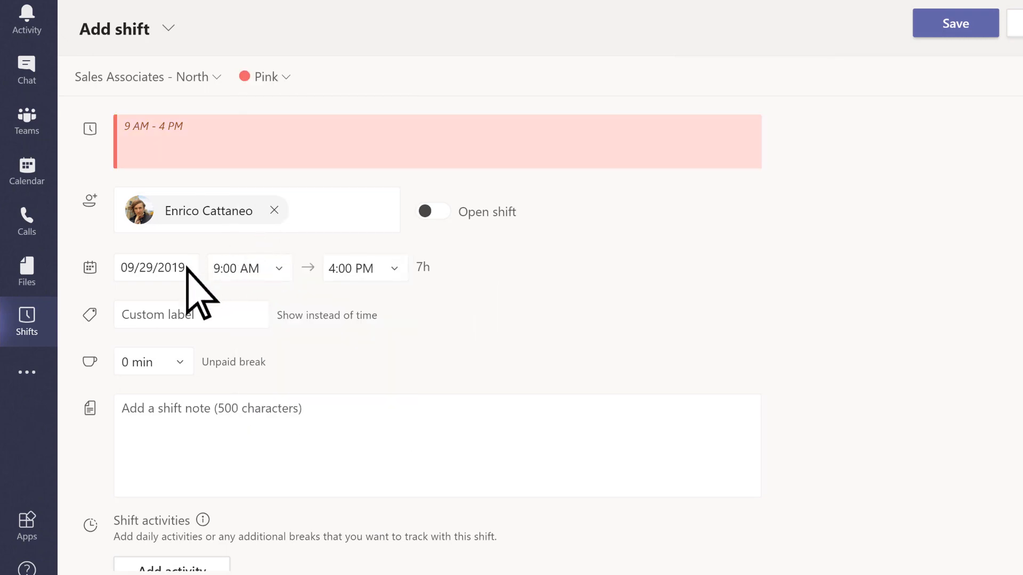
pyautogui.write('10/04/2019')
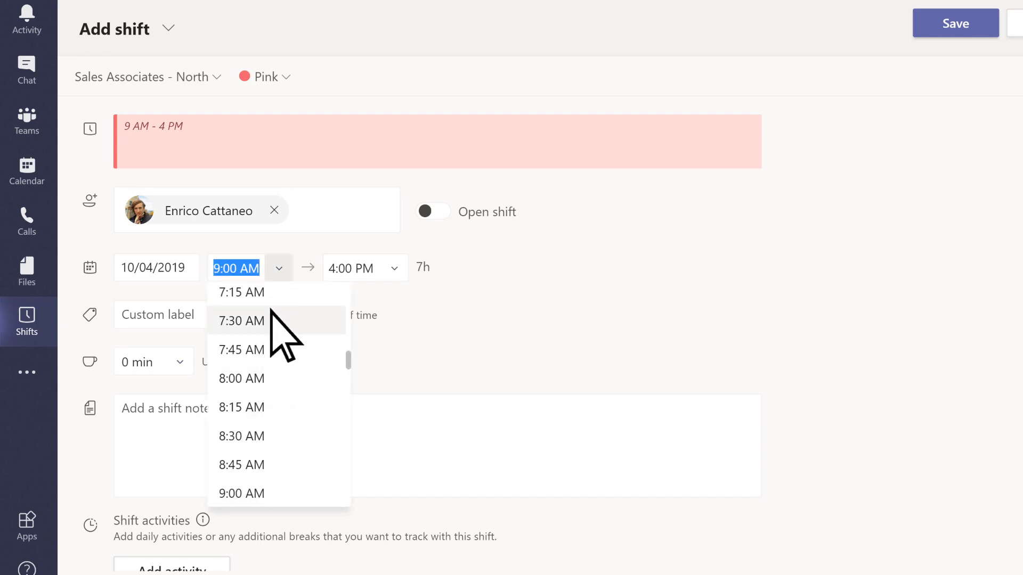
pyautogui.click(240, 320)
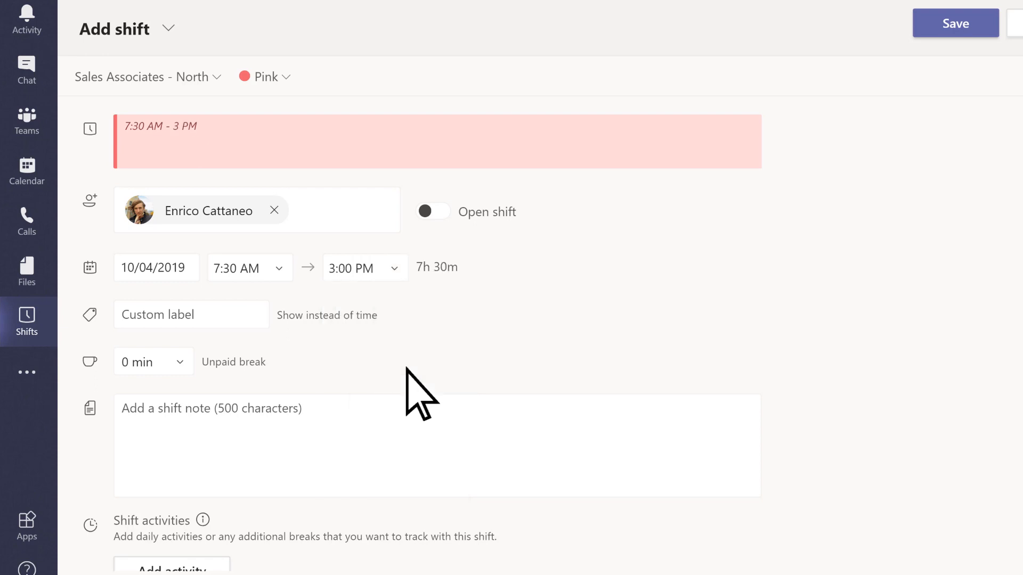
# Label it Floor shift with a 45-minute unpaid break and a customer-assistance note
pyautogui.write('Floor shift')
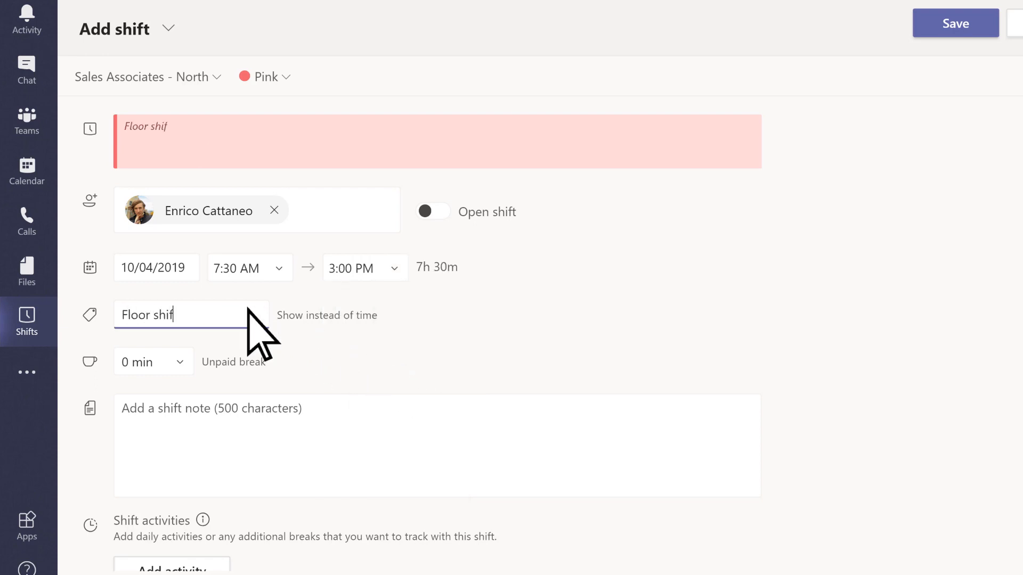
pyautogui.click(153, 362)
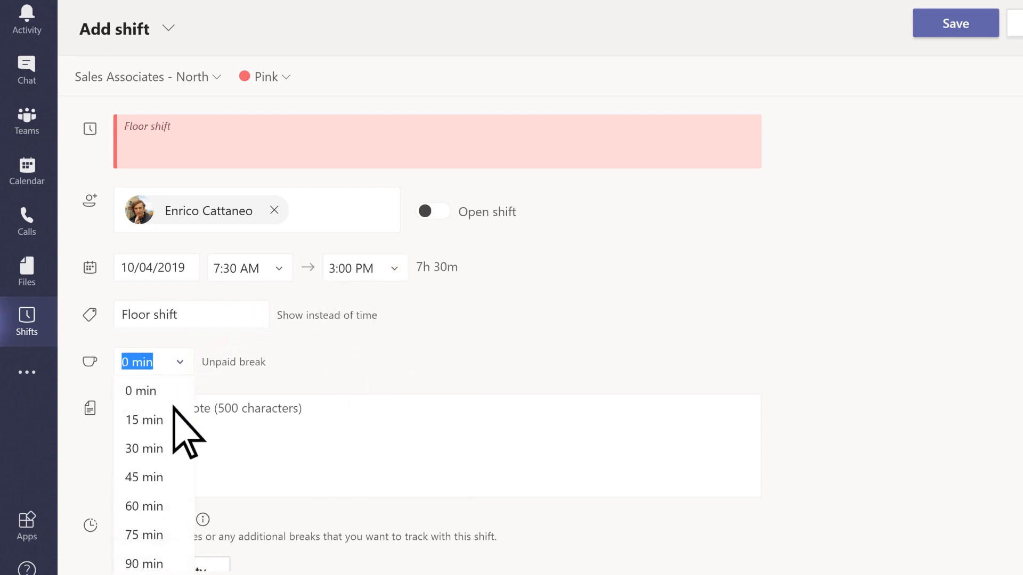
pyautogui.click(143, 476)
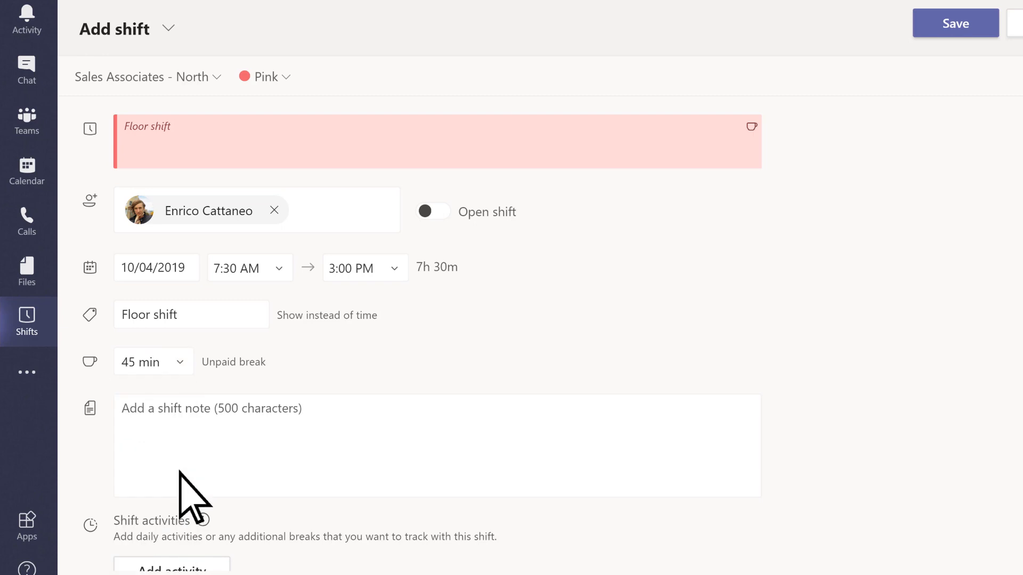
pyautogui.write('Make sure to assist customers across the floor, fold clothes, and arrange displays as needed. Lunch and training are also built into this schedule.')
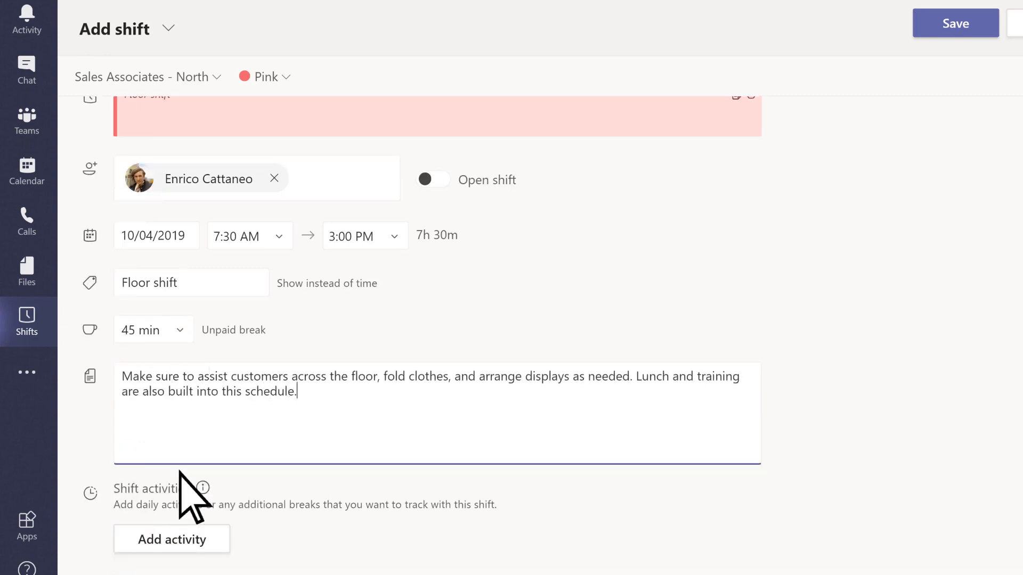
# Add a paid 9:00–10:00 AM Training activity to the Floor shift and save it
pyautogui.click(172, 538)
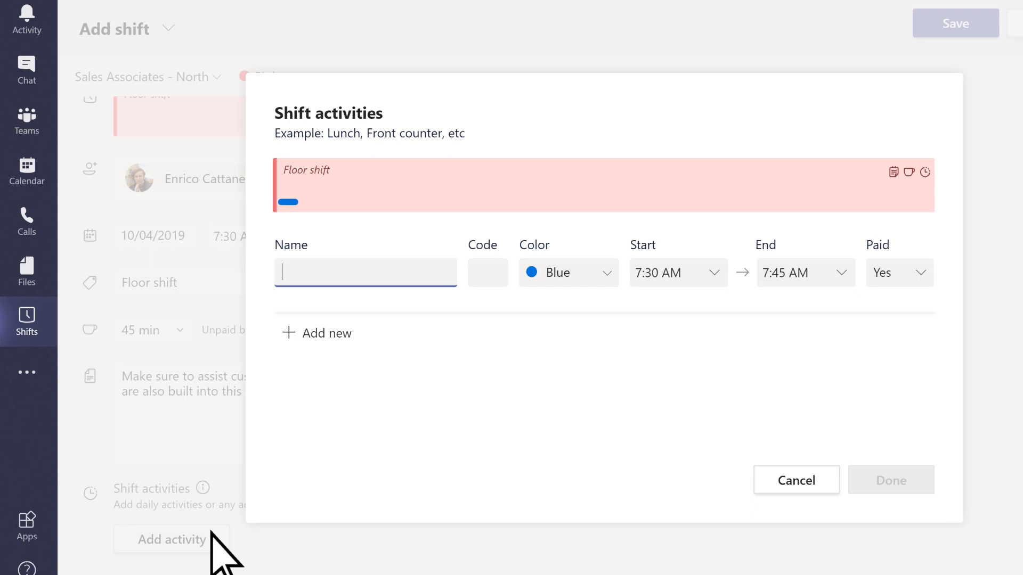
pyautogui.write('Training')
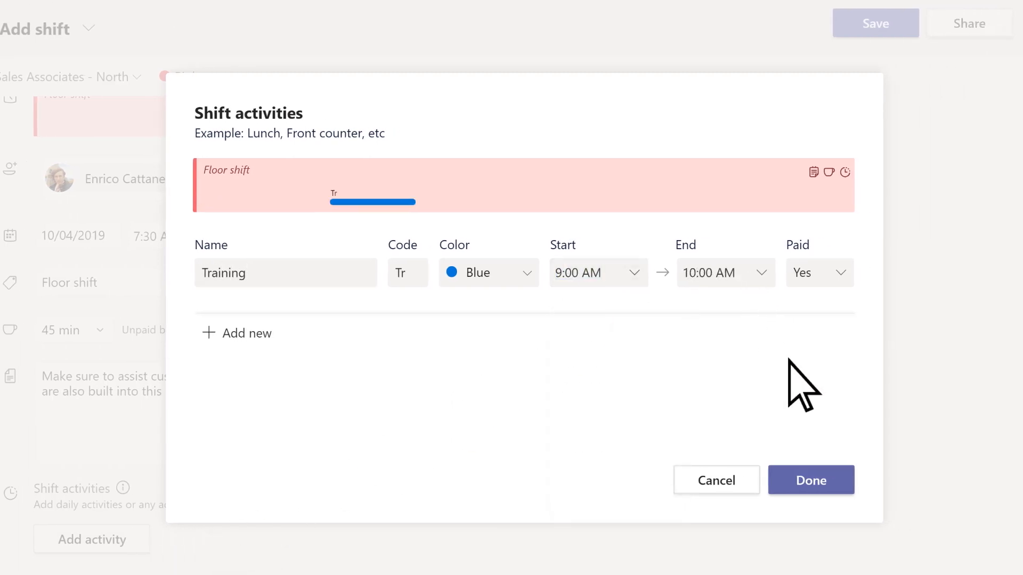
pyautogui.click(810, 480)
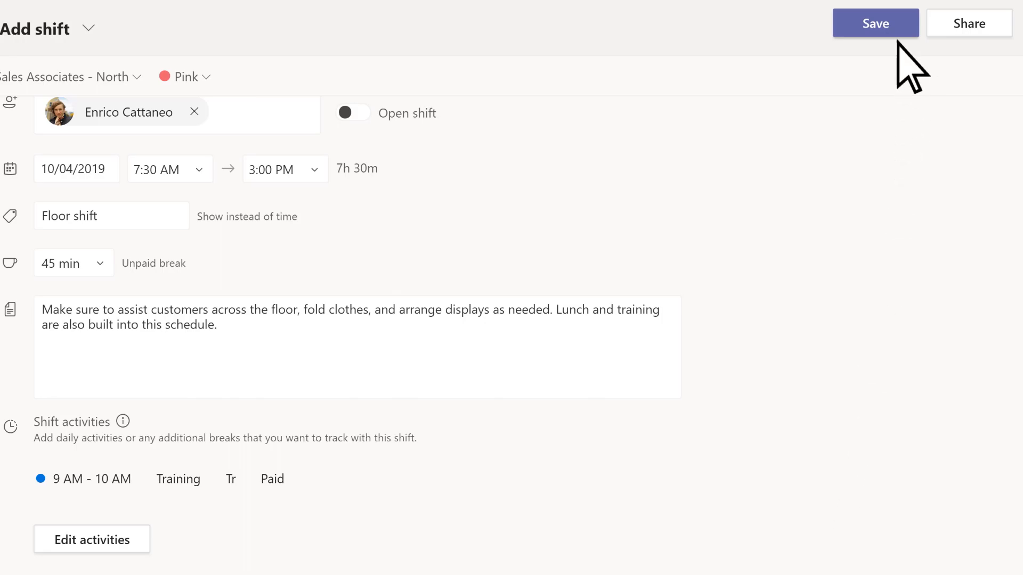
pyautogui.click(875, 23)
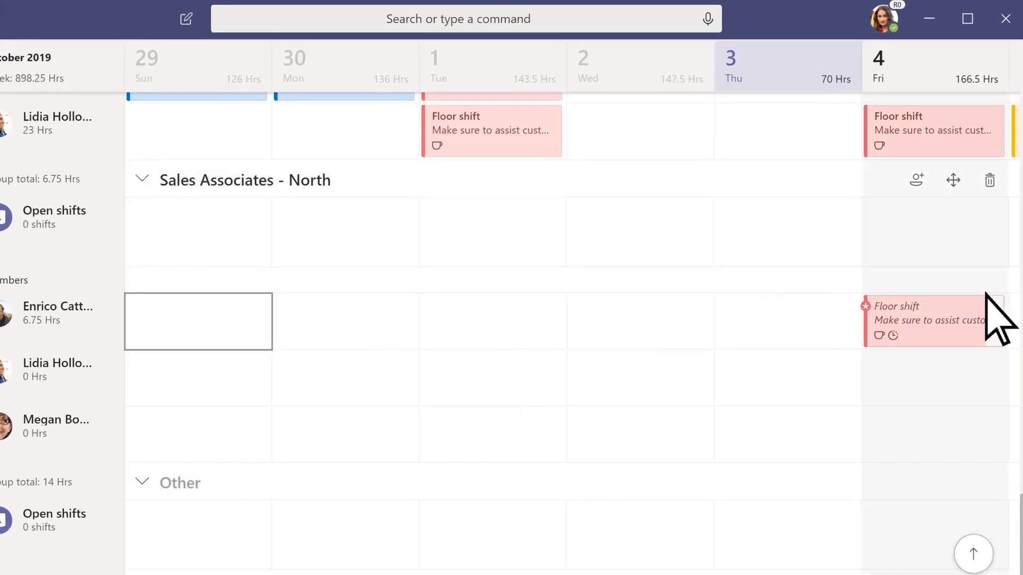
# Copy the Floor shift and paste it into the next member's Thursday slot
pyautogui.rightClick(933, 323)
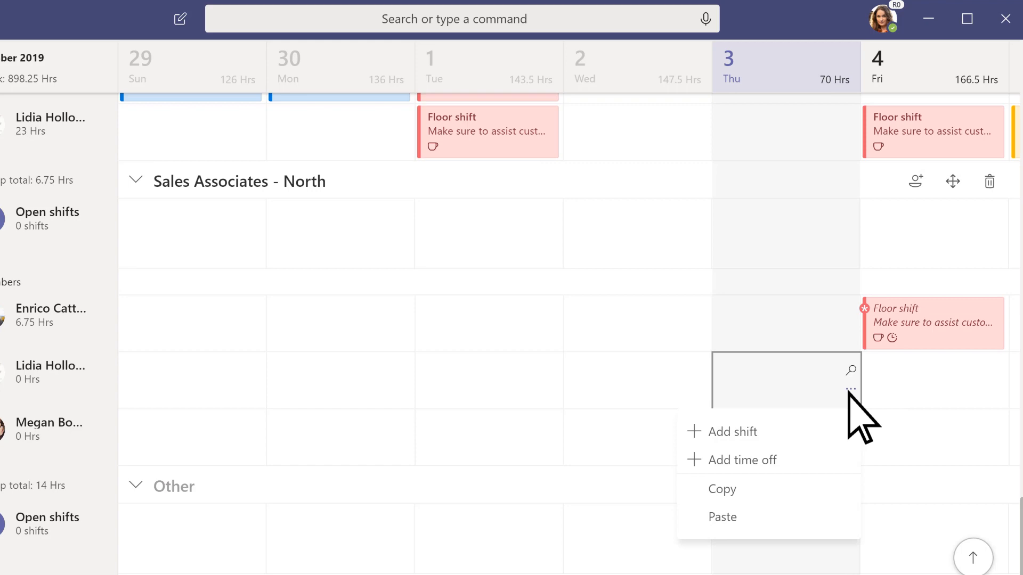
pyautogui.click(722, 516)
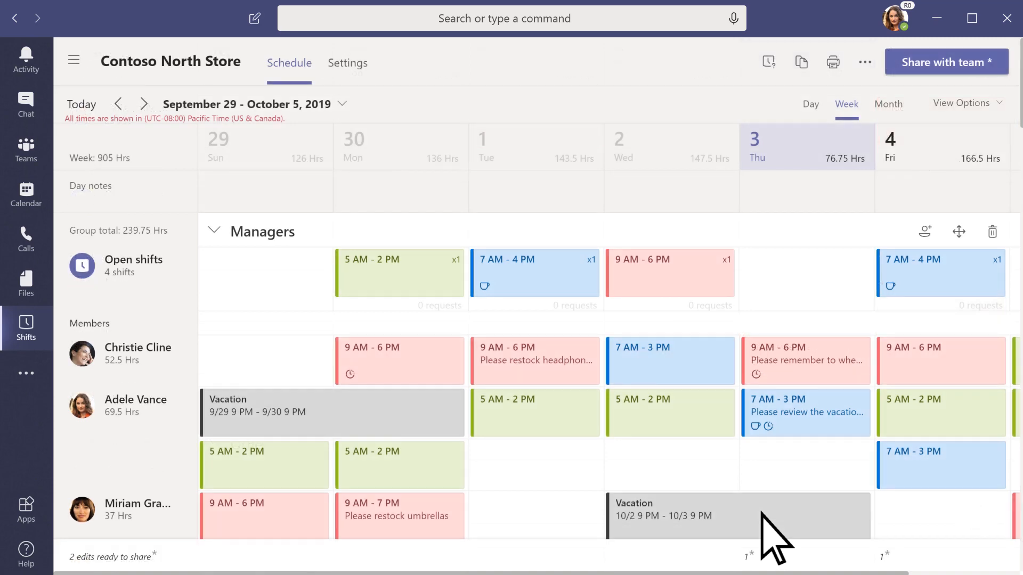
pyautogui.moveTo(801, 61)
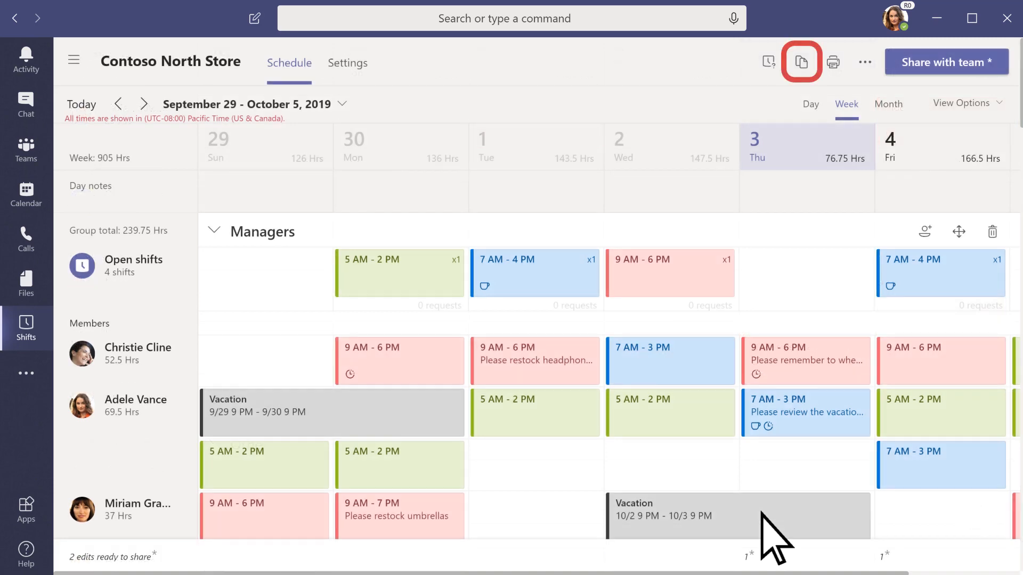
# Copy the schedule into the 10/7–10/13 week, excluding open shifts
pyautogui.click(800, 62)
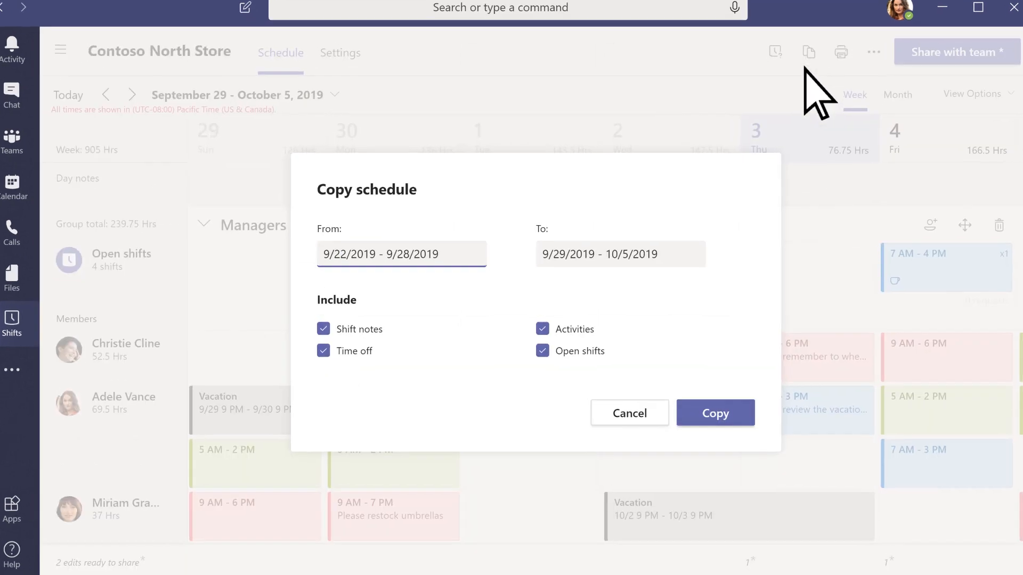
pyautogui.click(401, 254)
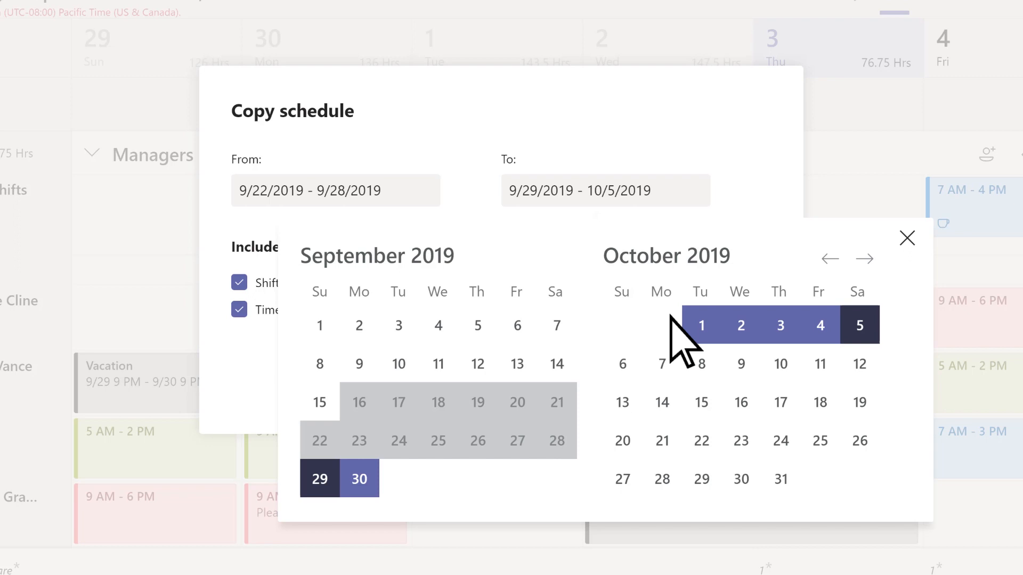
pyautogui.click(661, 364)
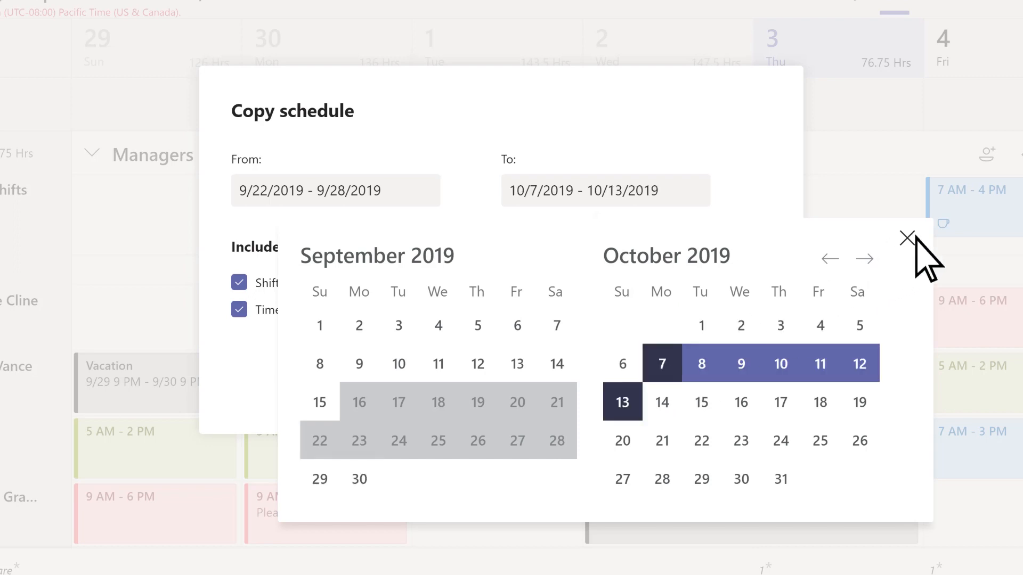
pyautogui.click(906, 239)
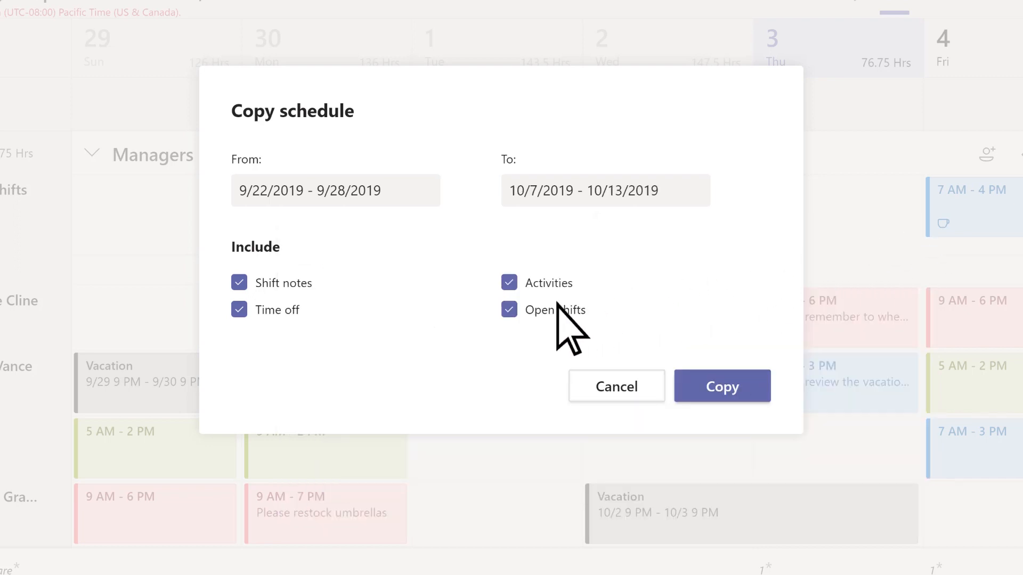
pyautogui.click(509, 309)
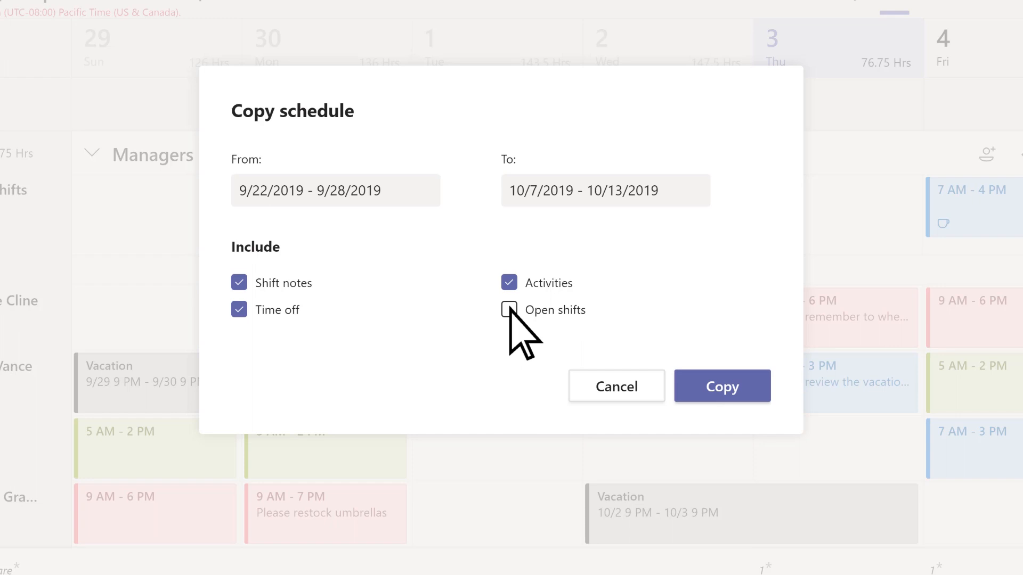
pyautogui.click(722, 386)
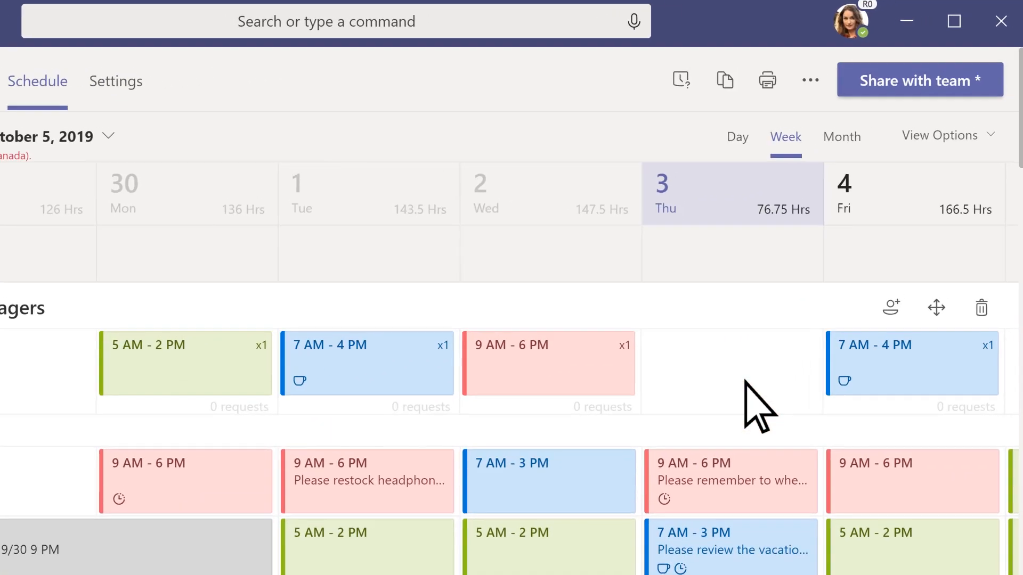
# Start adding an open shift in the Sales Associates - North group's Sunday cell
pyautogui.click(810, 79)
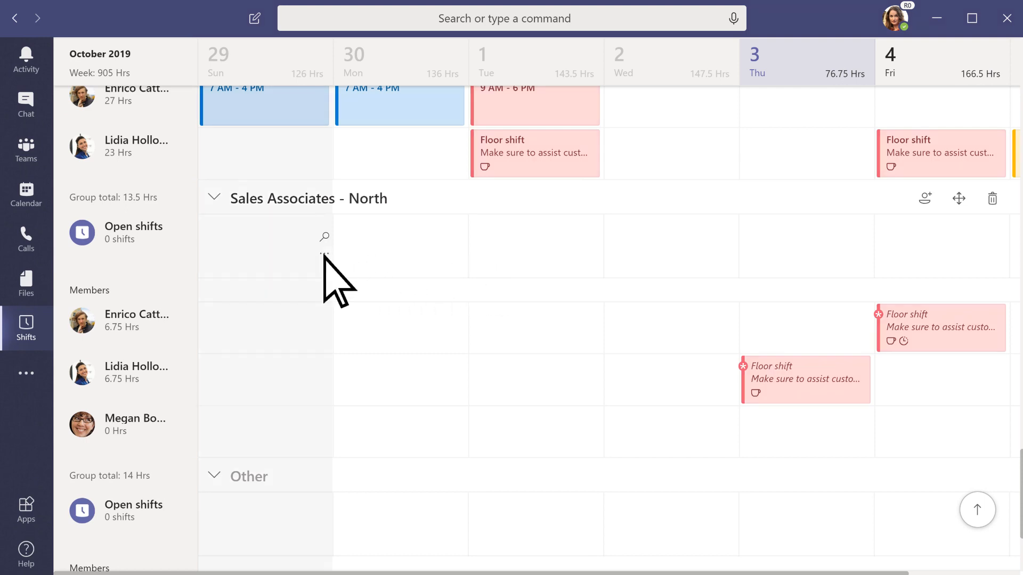
pyautogui.rightClick(274, 248)
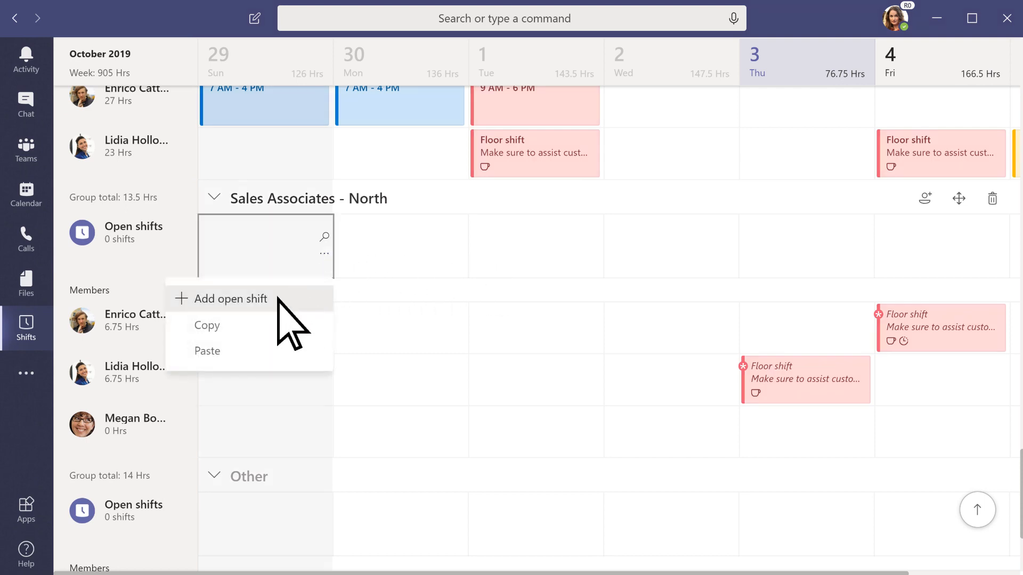
pyautogui.click(208, 351)
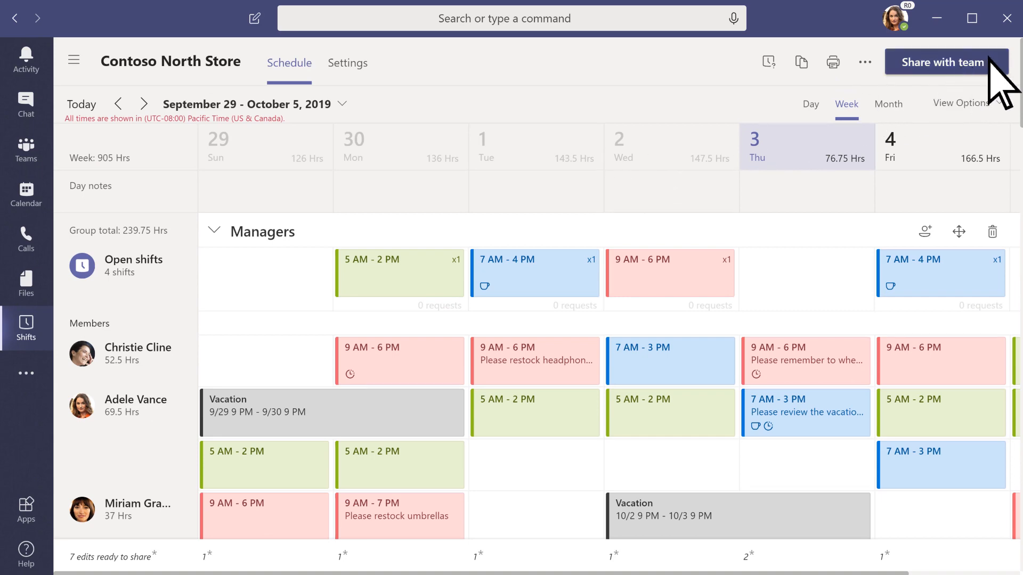
# Share the September 29–October 5 schedule changes with the team and confirm
pyautogui.click(946, 62)
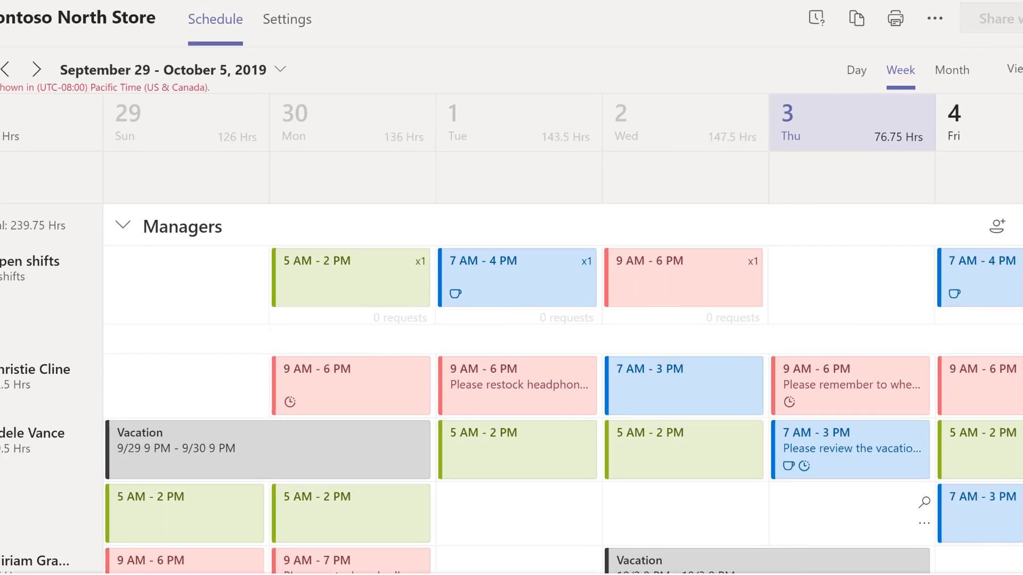
pyautogui.click(1000, 18)
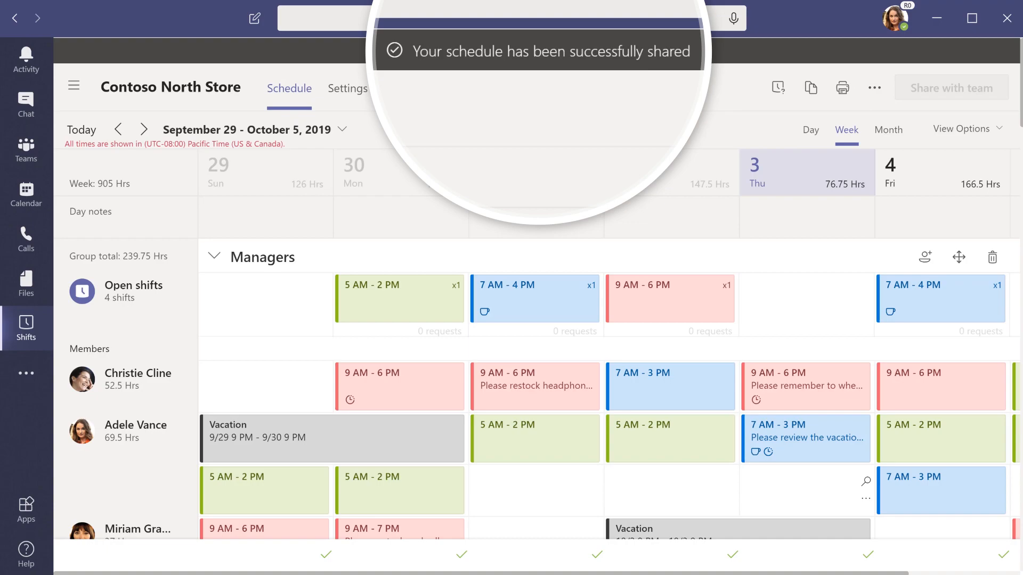